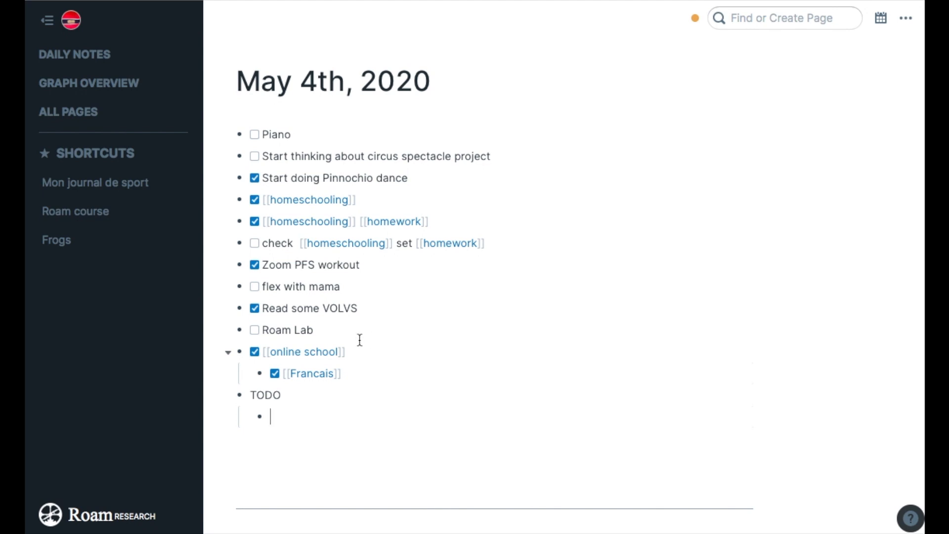
mouse_move(308, 413)
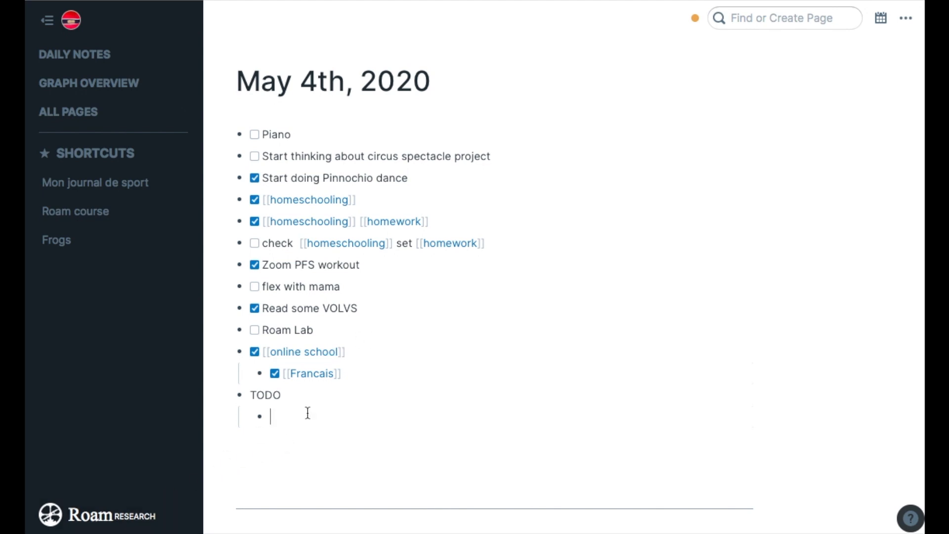
Add 'Piano' as an unchecked to-do under TODO and start an empty item below it.
text(Piano)
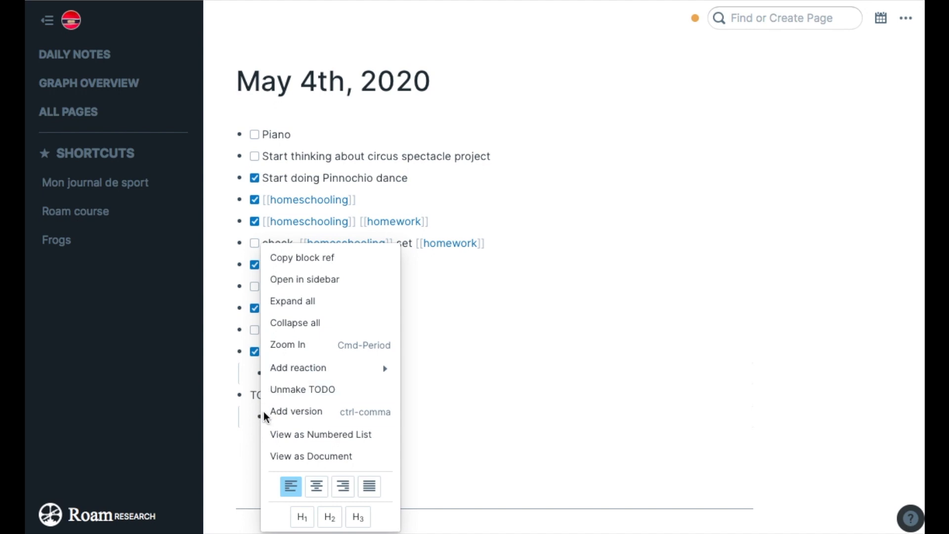
mouse_move(297, 390)
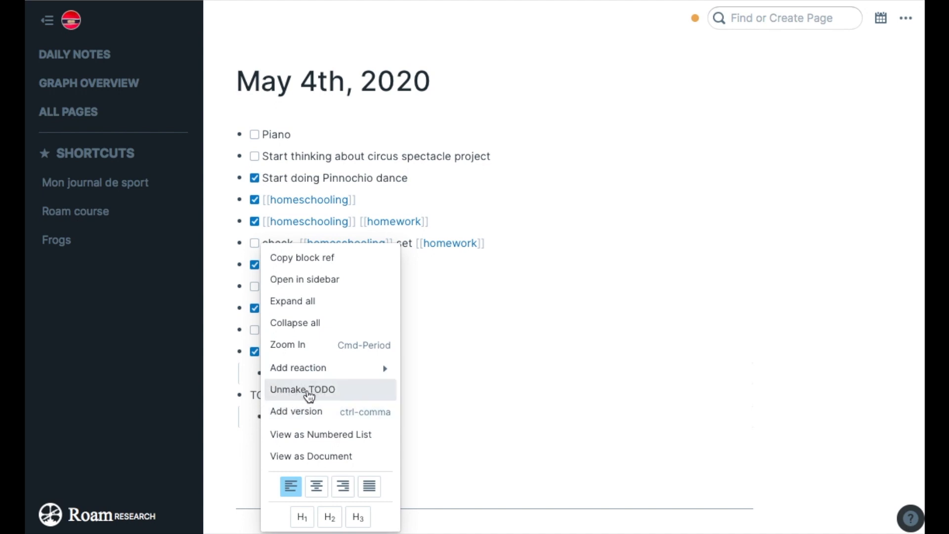
click(302, 389)
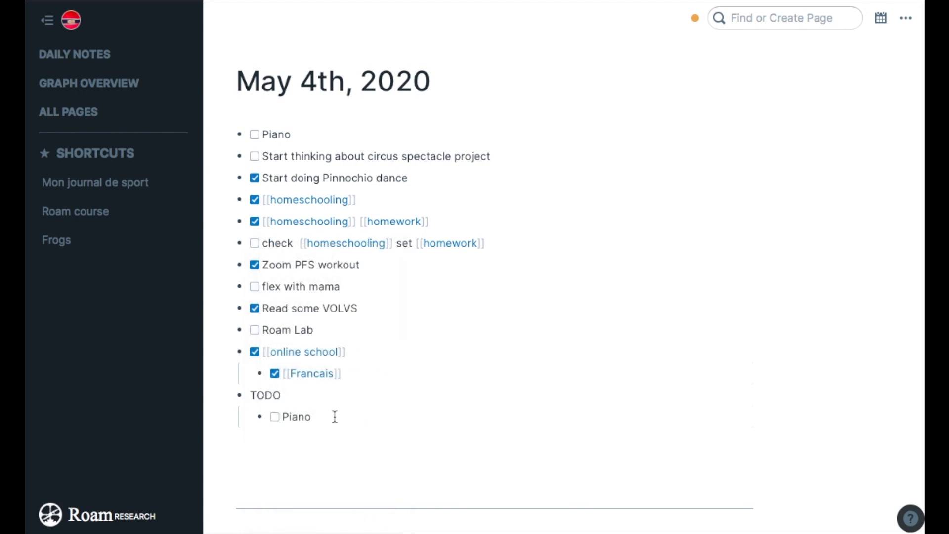
key(enter)
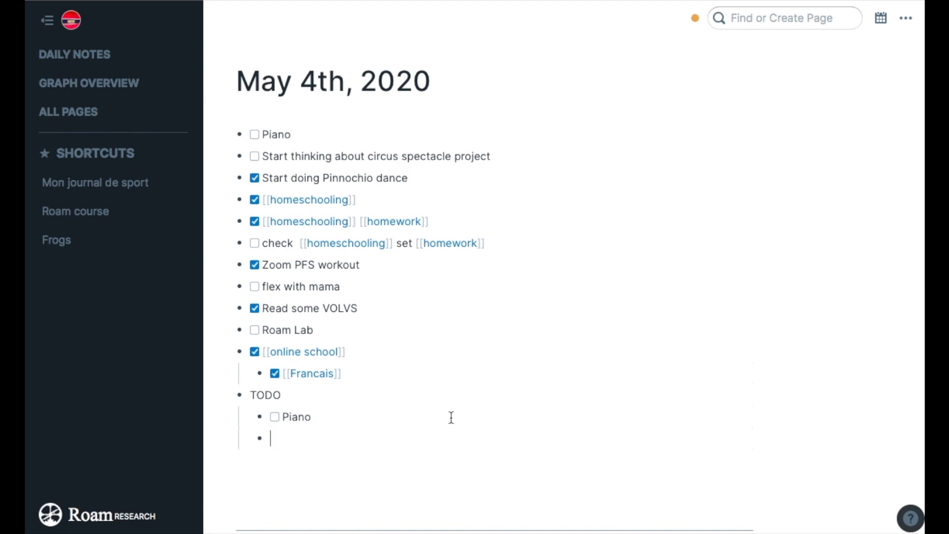
Add '(cmd+enter)' prefixed with {{[[TODO]]}} as a second checkbox to-do, then a new item below.
text((cmd))
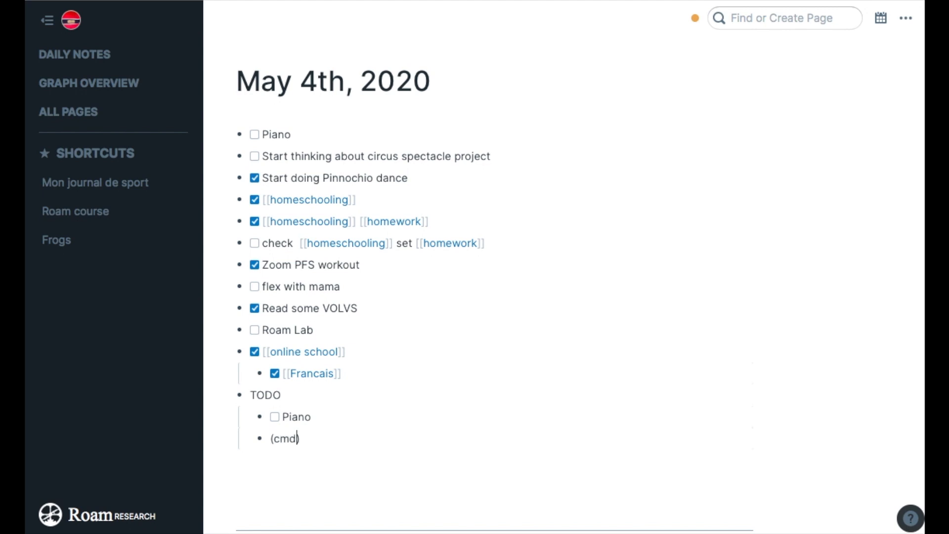
text(+enter)
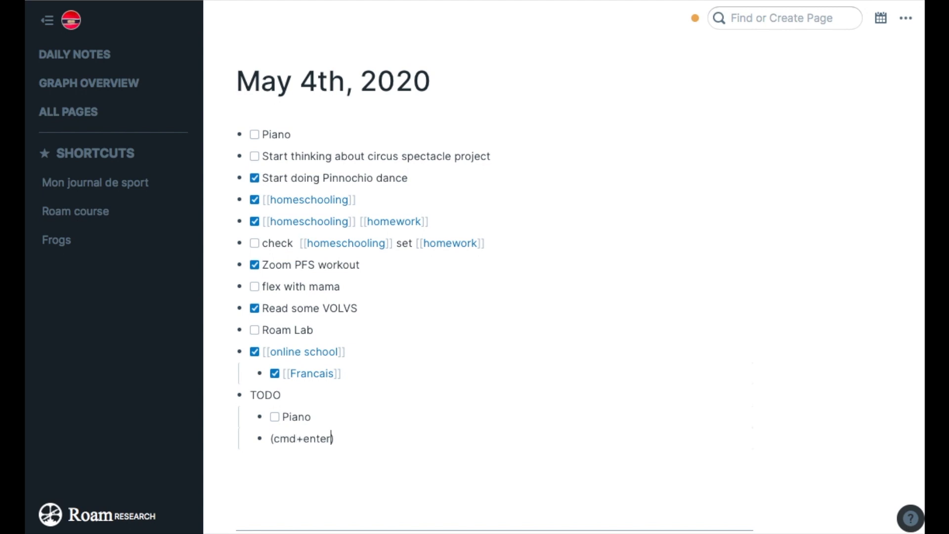
text({{[[TODO]]}})
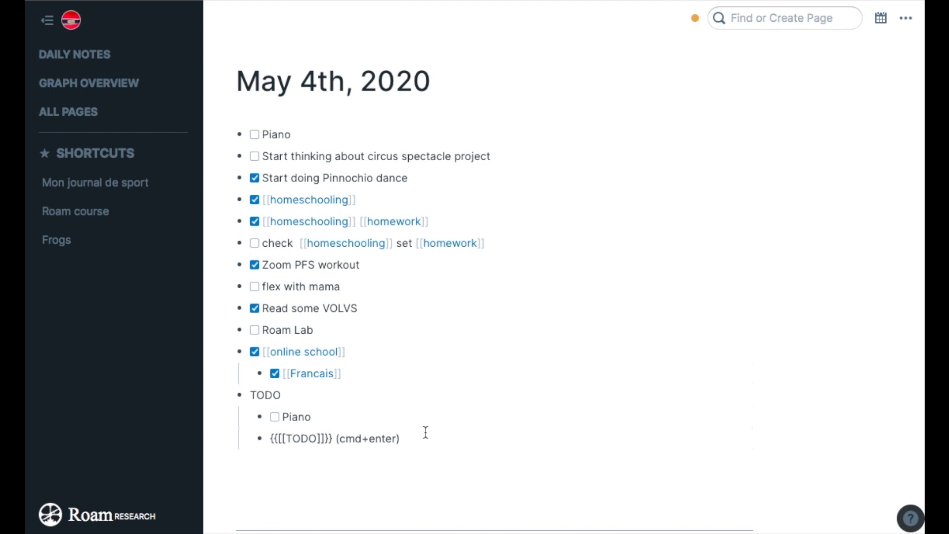
mouse_move(263, 421)
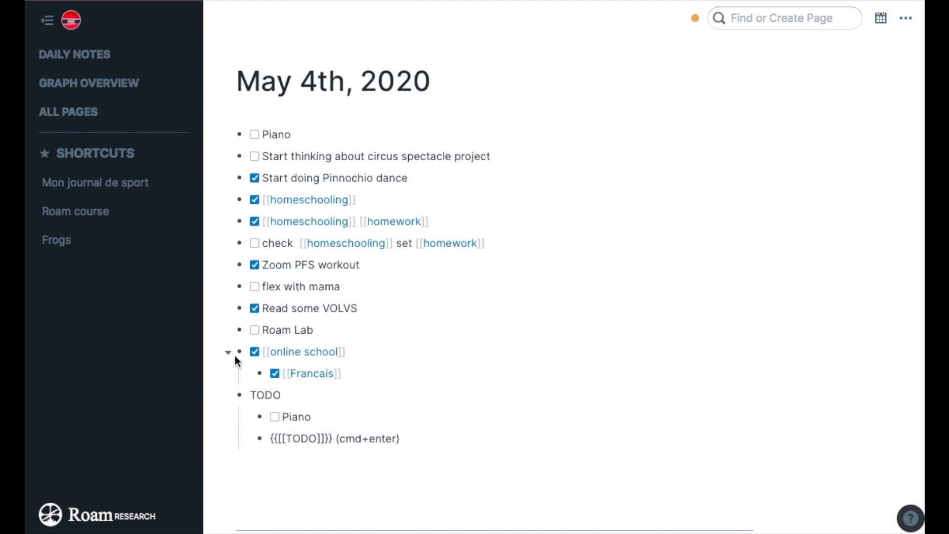
click(241, 133)
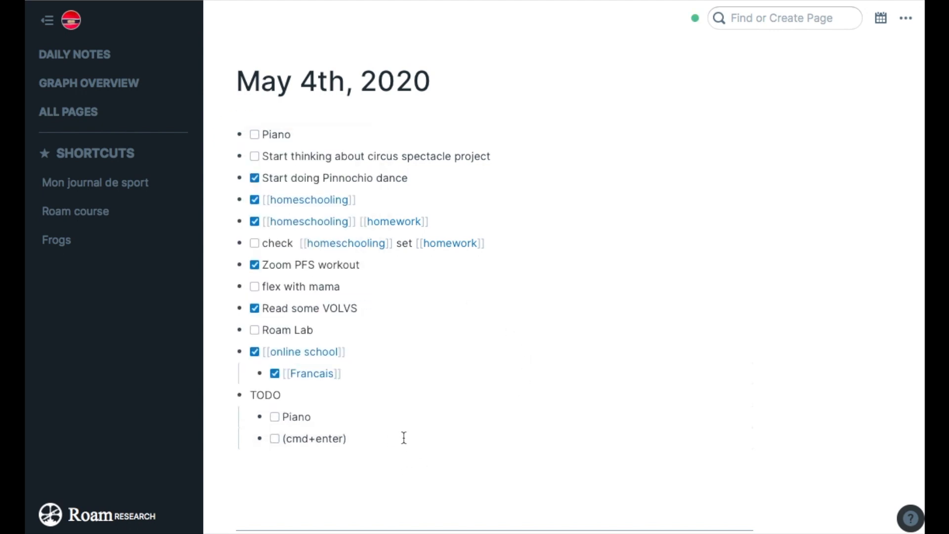
key(enter)
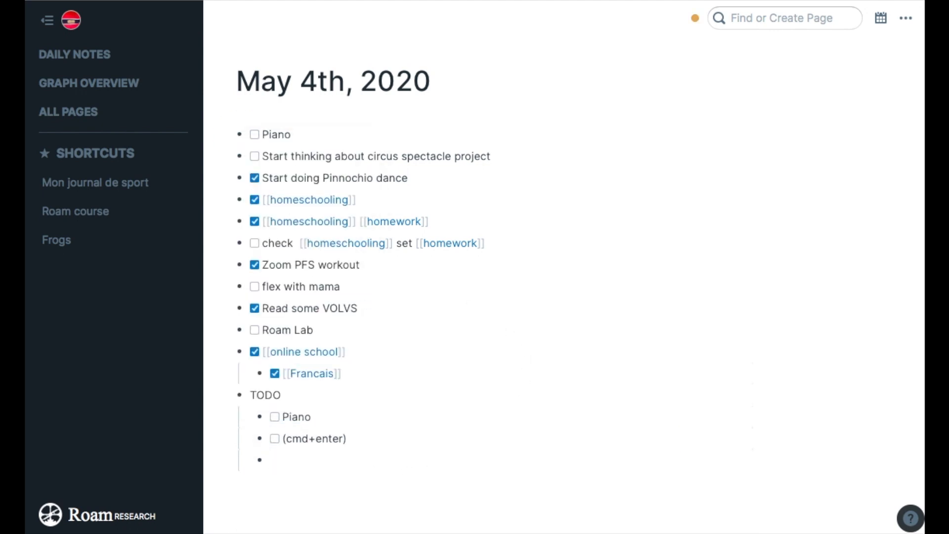
Add '(slash+click)' as a third to-do via the slash menu, removing the duplicate marker.
text((cl)
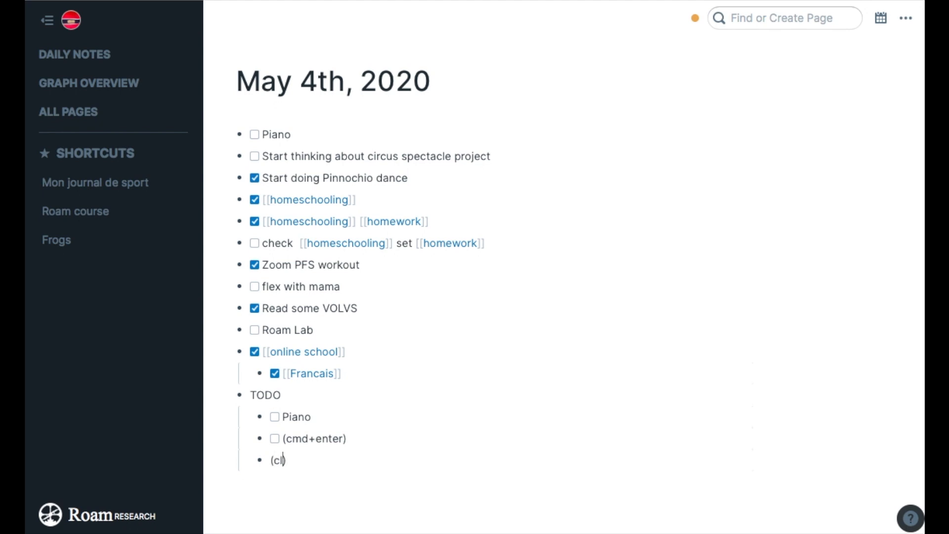
text(ick))
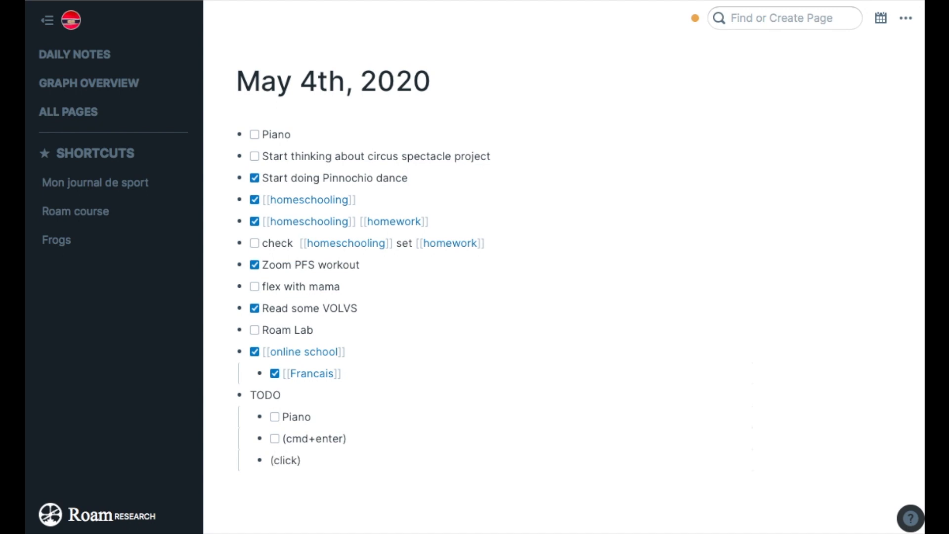
text(slash+)
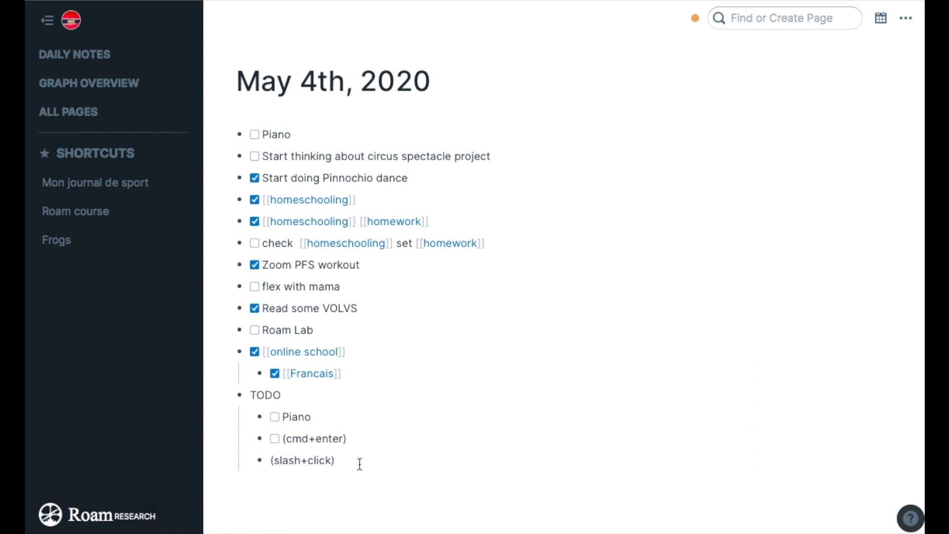
text(/)
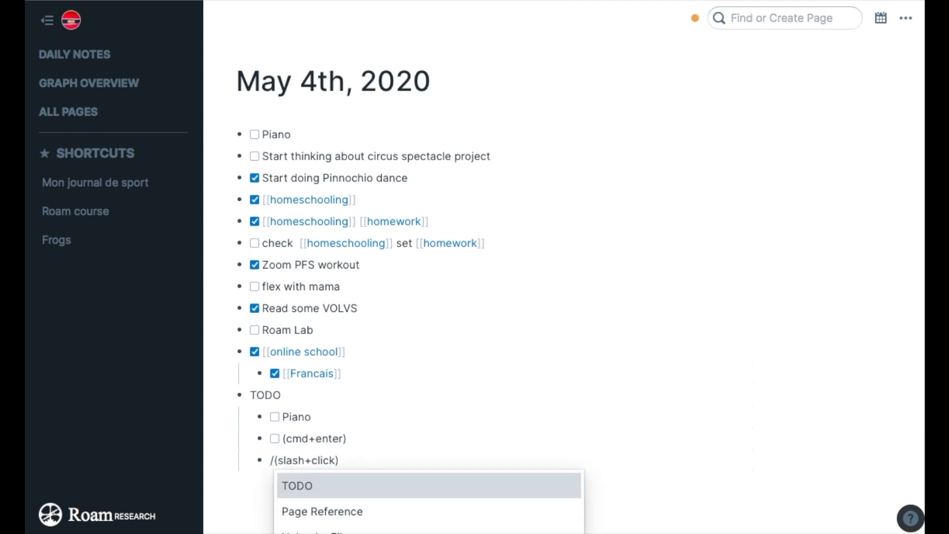
click(297, 485)
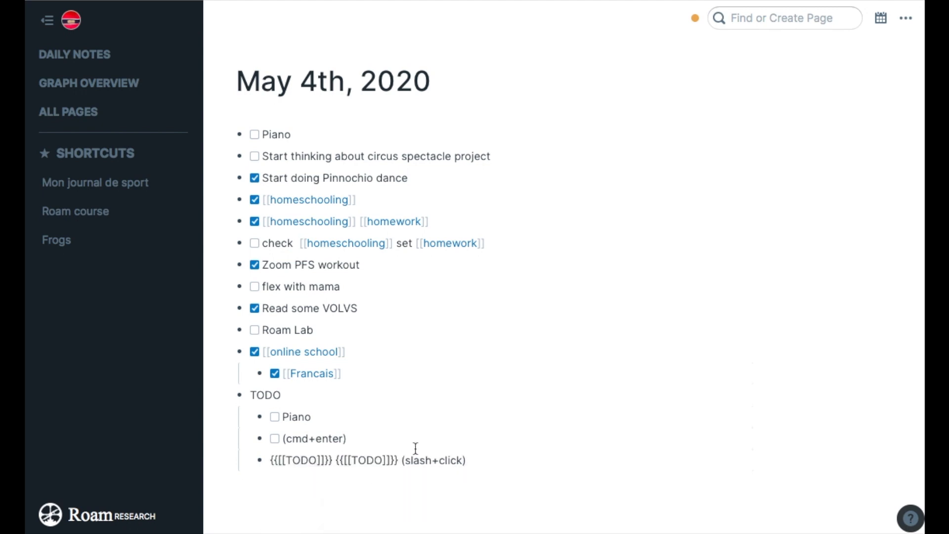
double_click(419, 460)
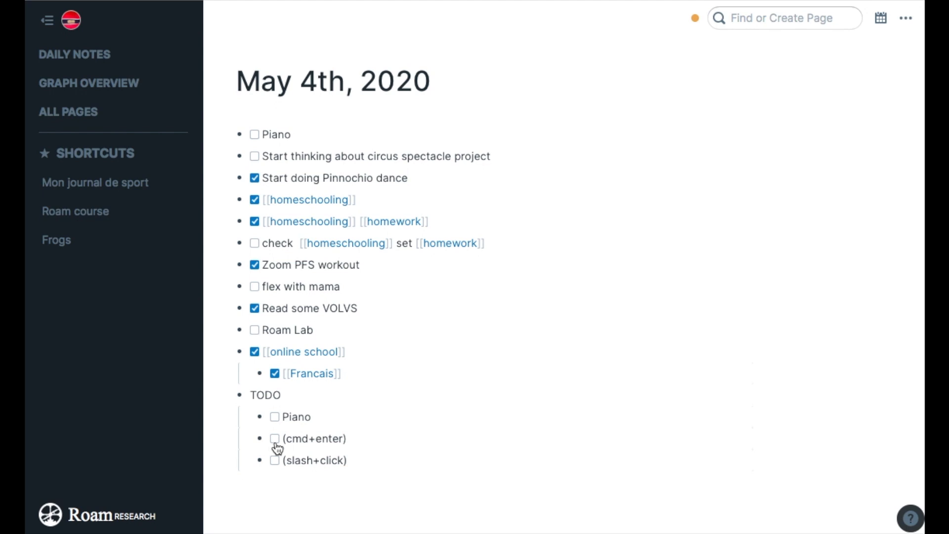
Tick the '(cmd+enter)' to-do as done.
click(274, 438)
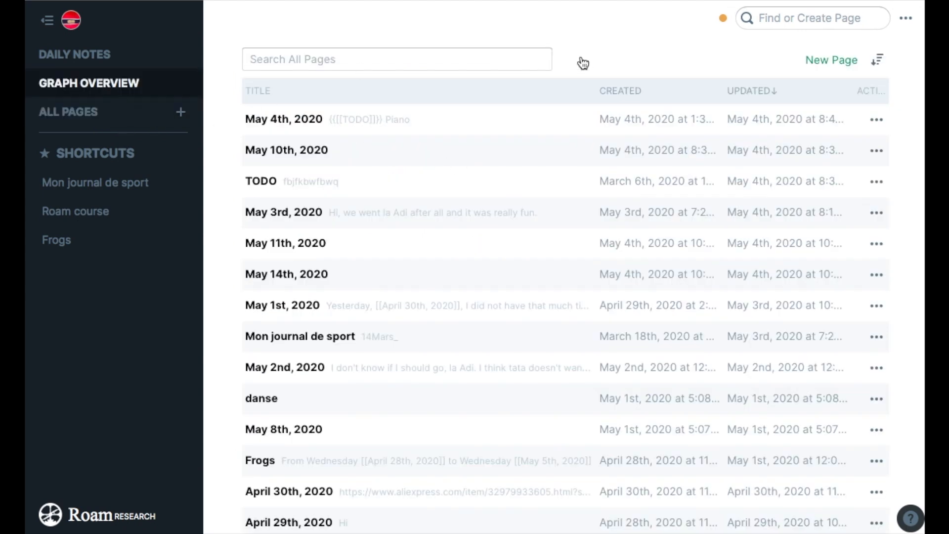
Scroll the all-pages list down to older pages until the DONE page appears.
scroll(down, 3)
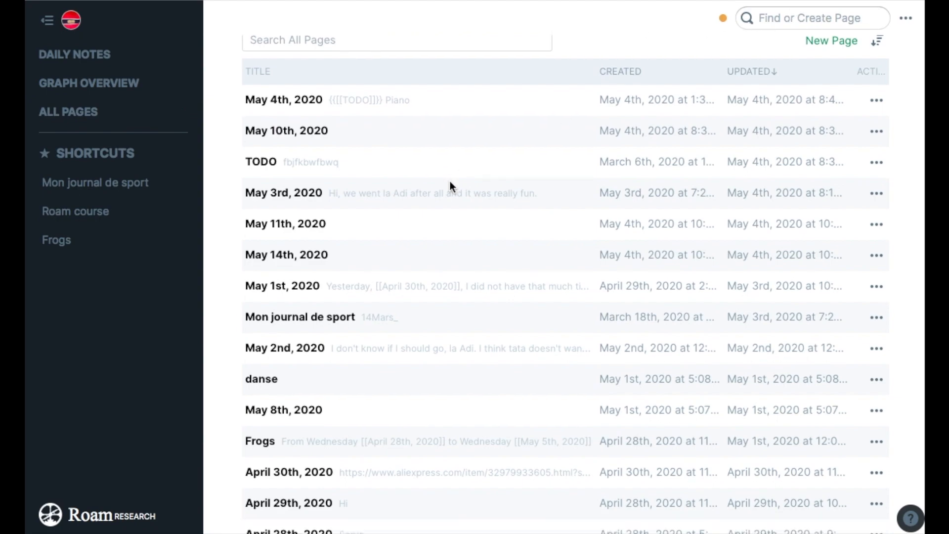
scroll(down, 3)
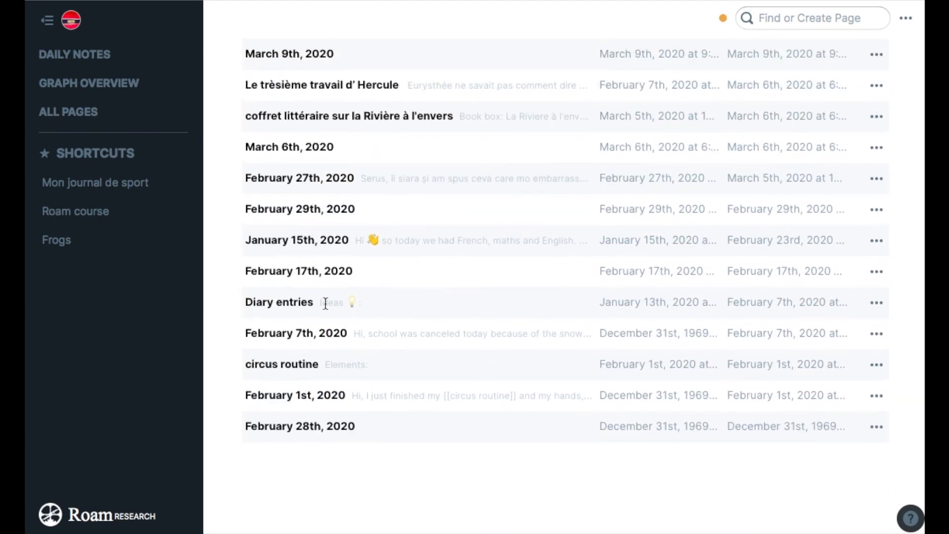
scroll(up, 3)
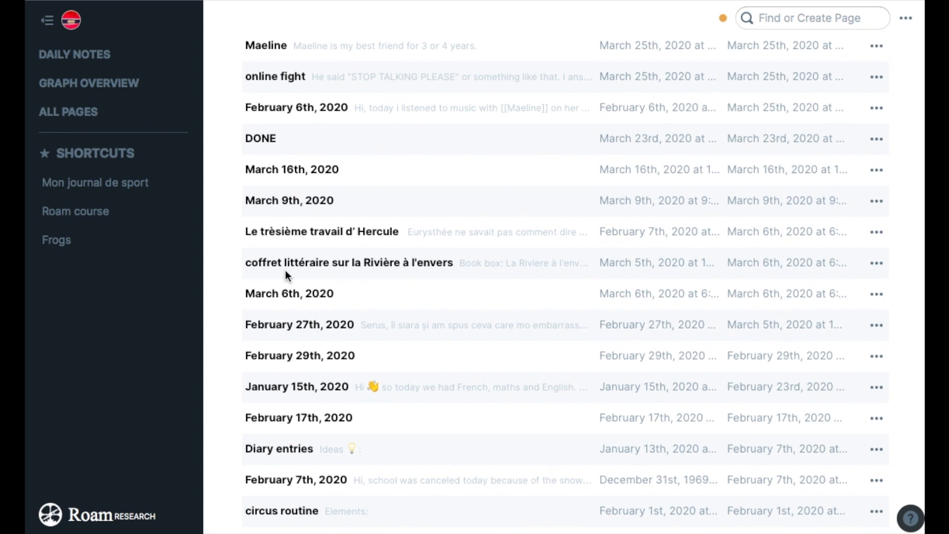
scroll(down, 3)
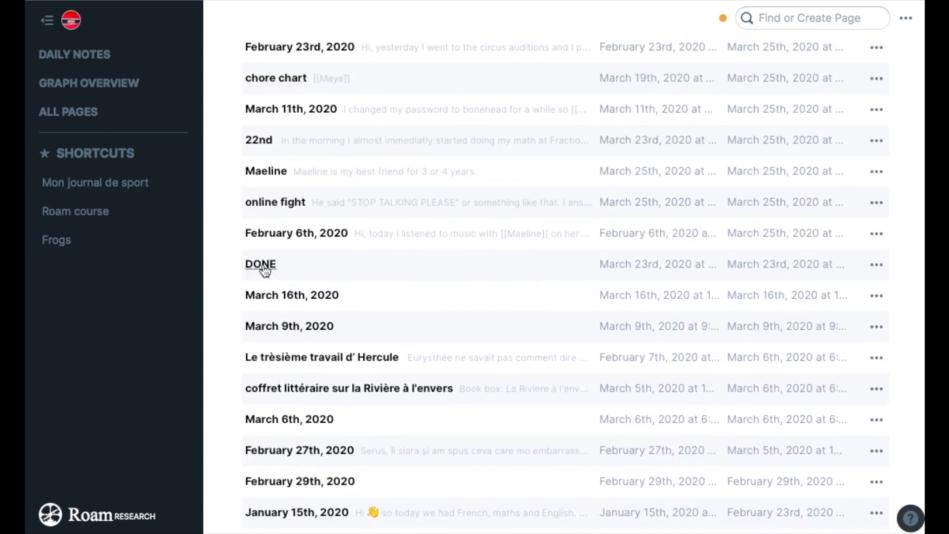
mouse_move(347, 289)
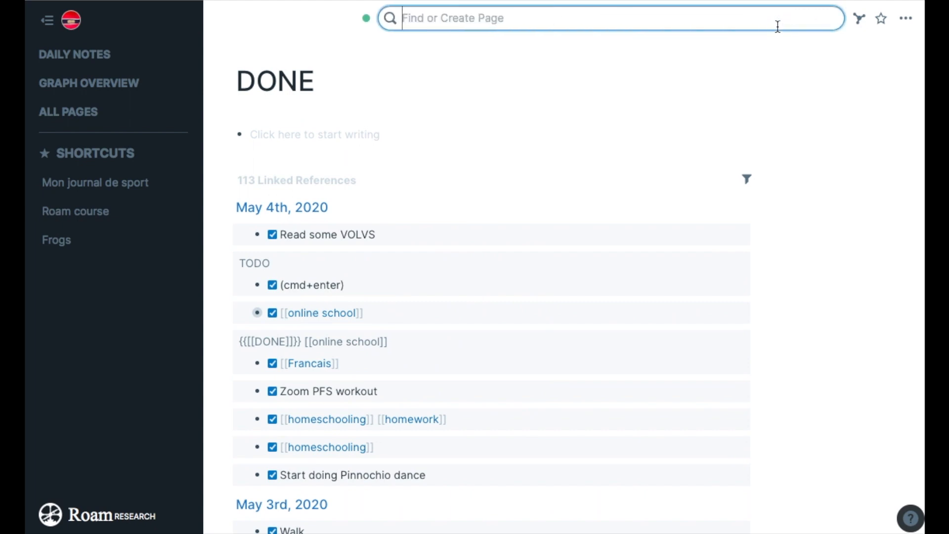
Find the TODO page, add placeholder 'djldahk' at its top and scroll its linked to-dos.
text(TOD)
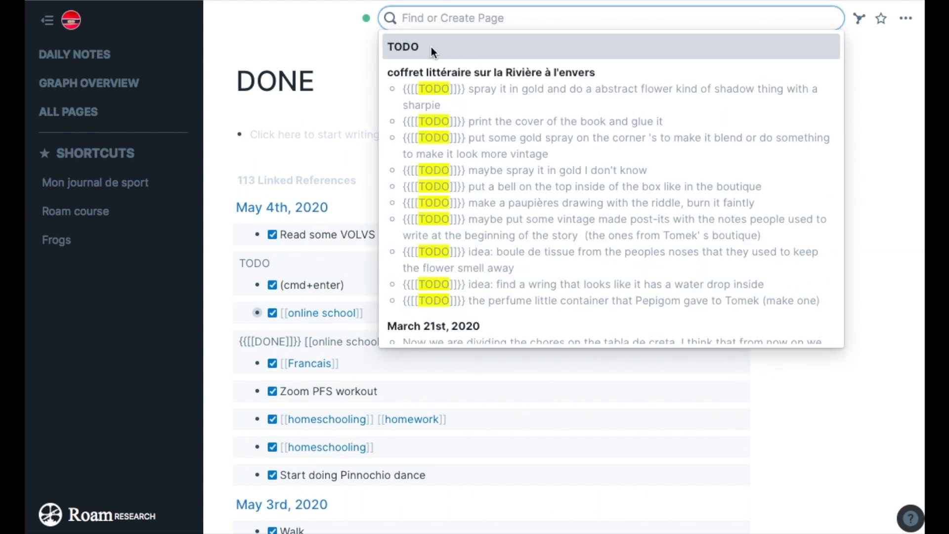
click(403, 47)
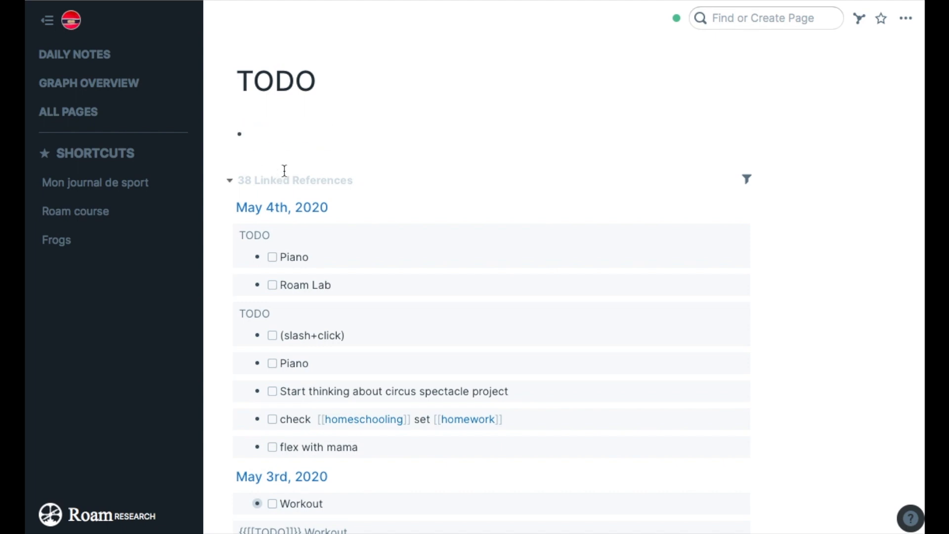
text(djldahk)
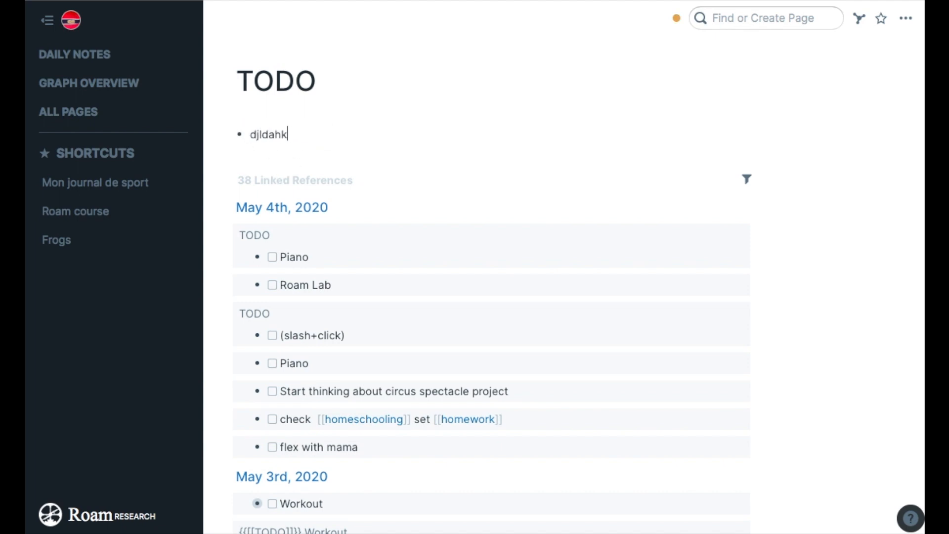
mouse_move(309, 243)
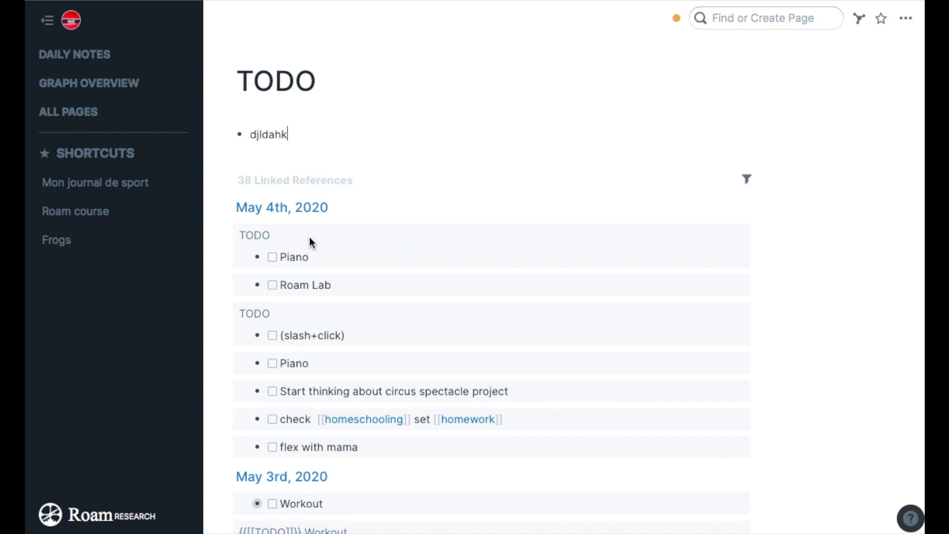
scroll(down, 3)
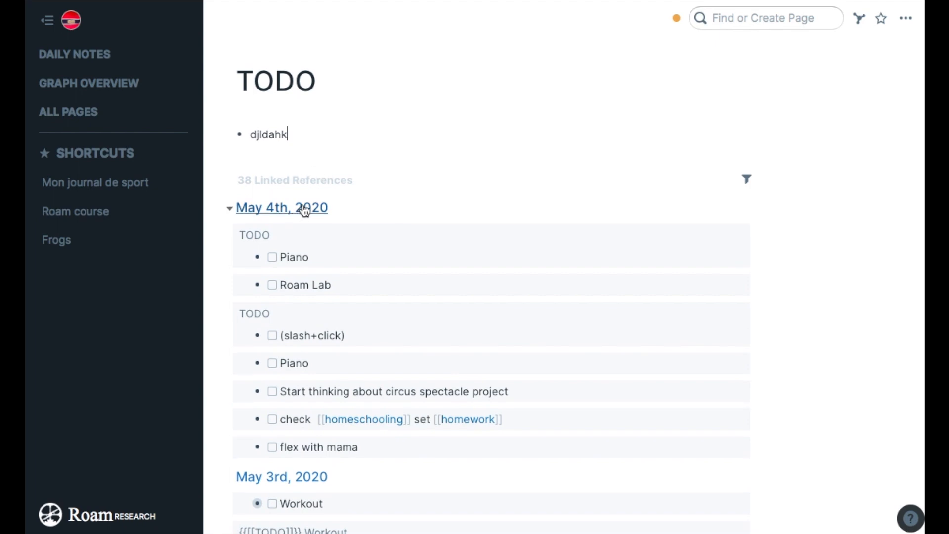
scroll(down, 3)
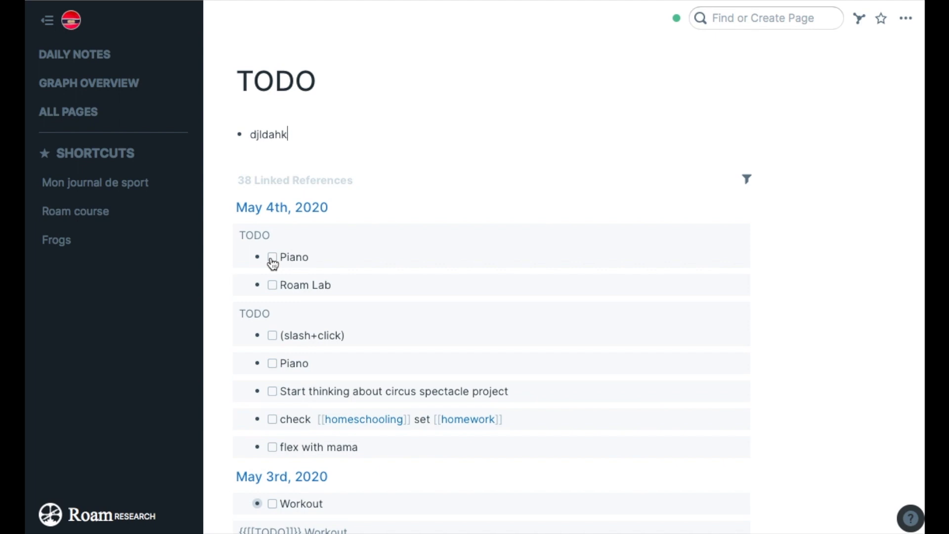
mouse_move(273, 340)
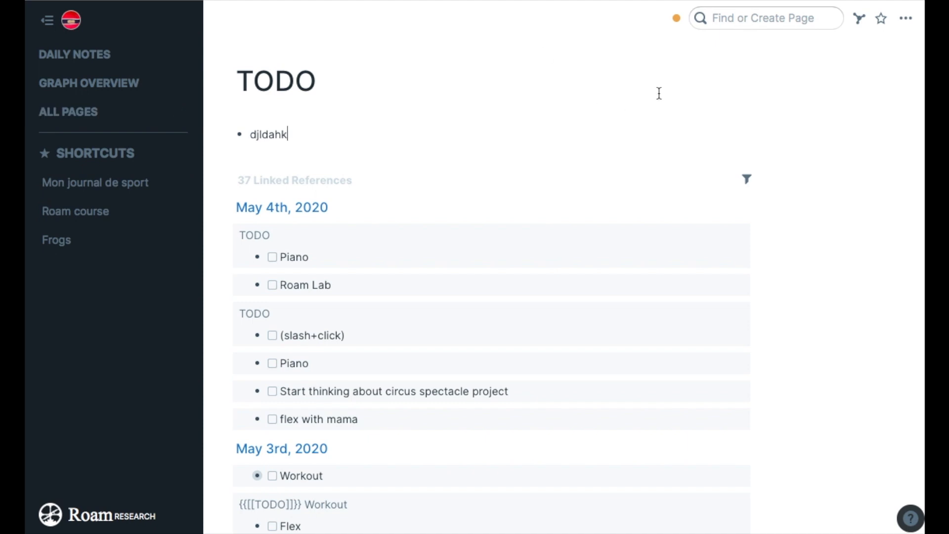
Find the DONE page and scroll through its linked completed to-dos.
text(DONE)
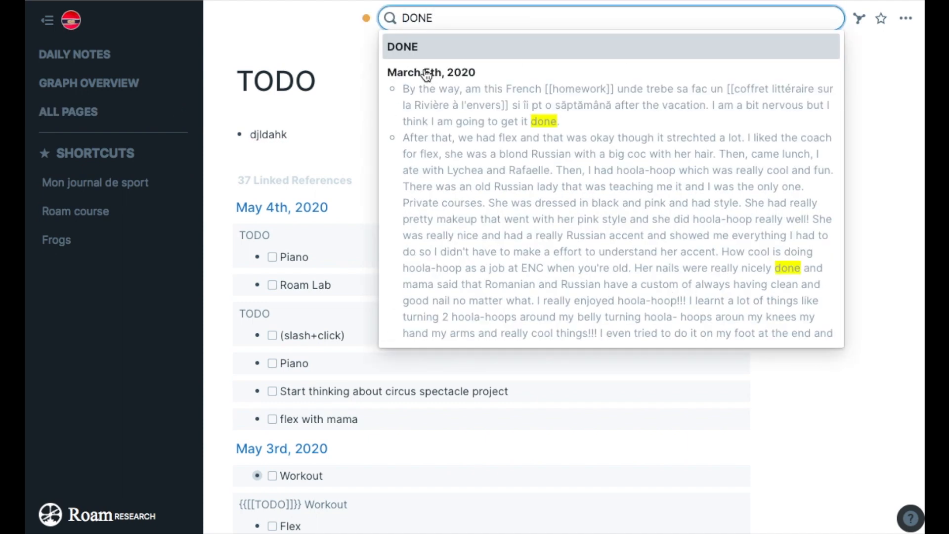
click(402, 47)
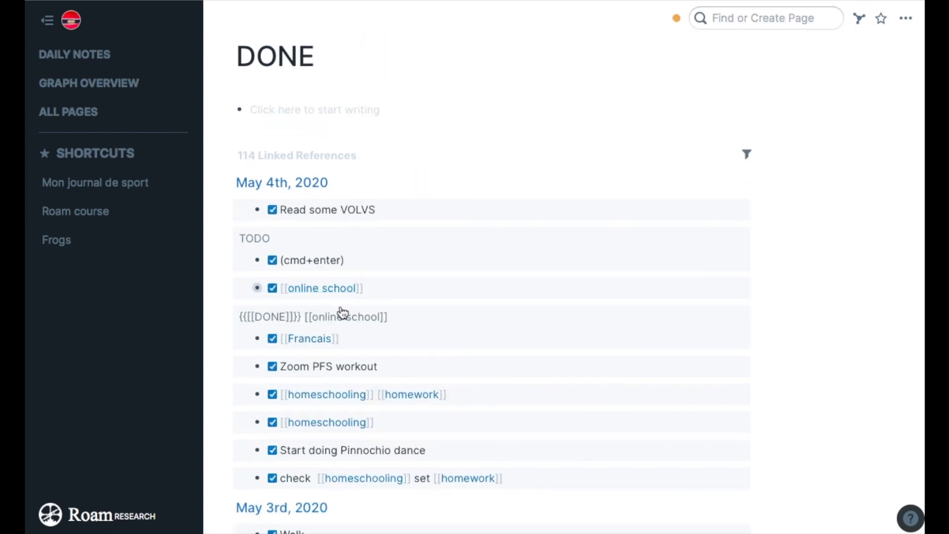
scroll(down, 3)
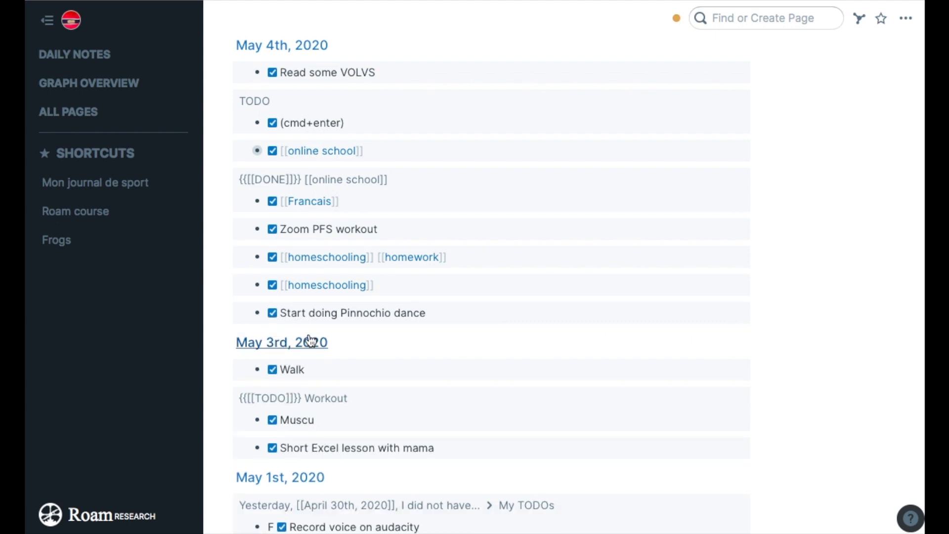
mouse_move(74, 54)
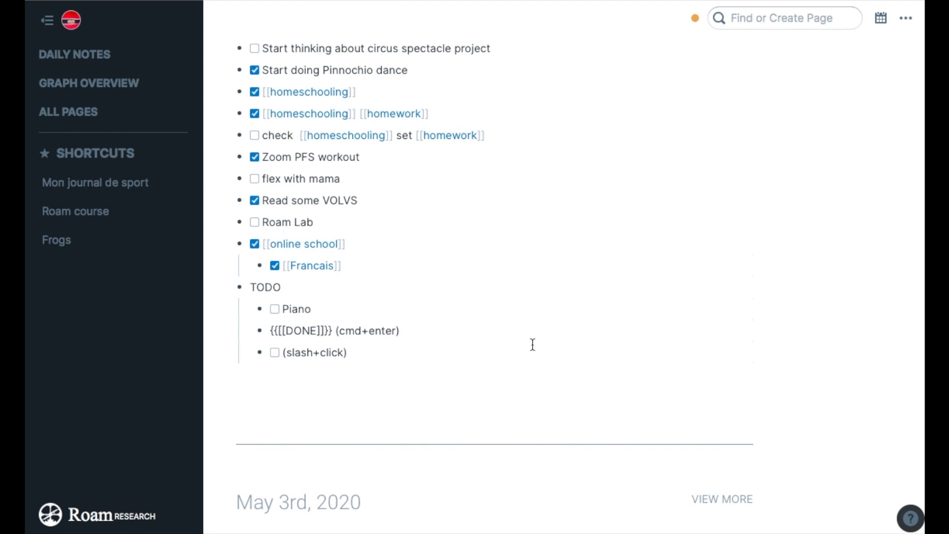
Append a Tomorrow date link to the done '(cmd+enter)' task via the slash menu.
click(403, 331)
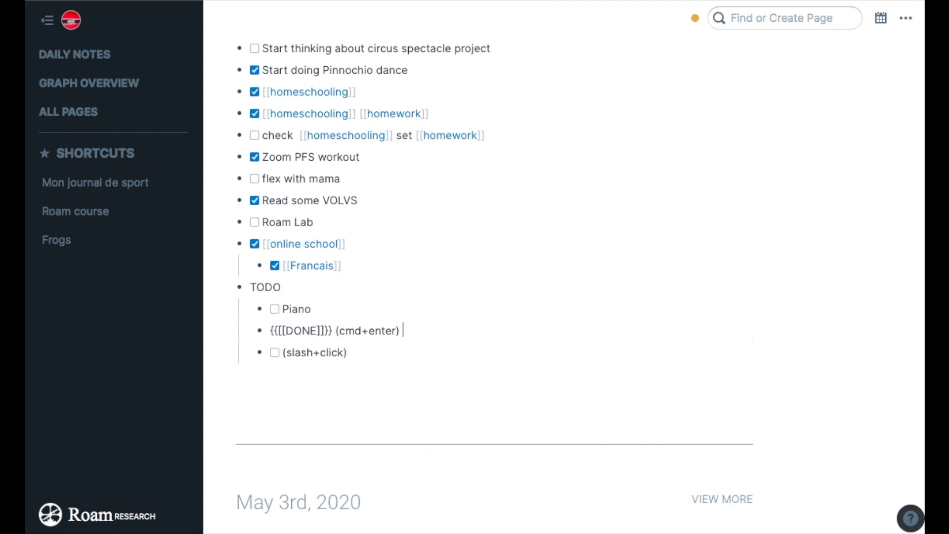
text(/)
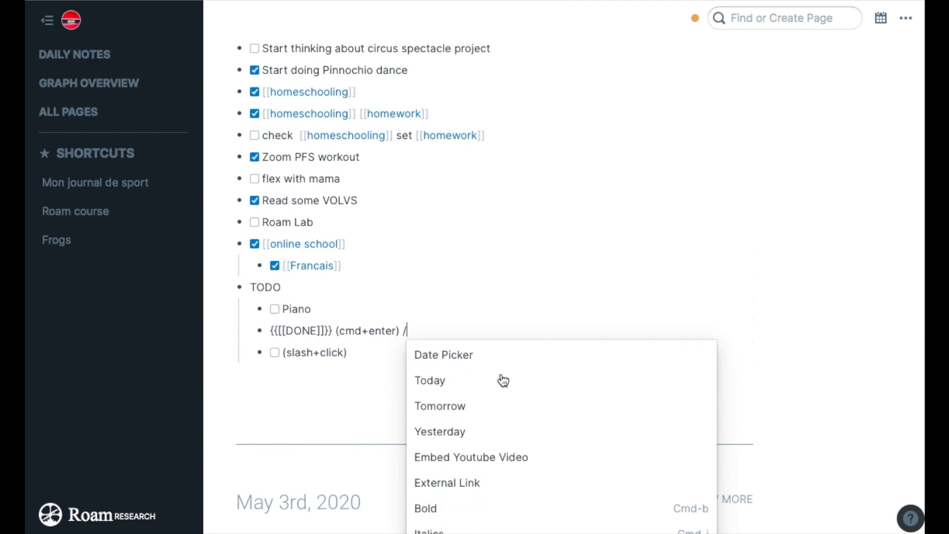
mouse_move(454, 411)
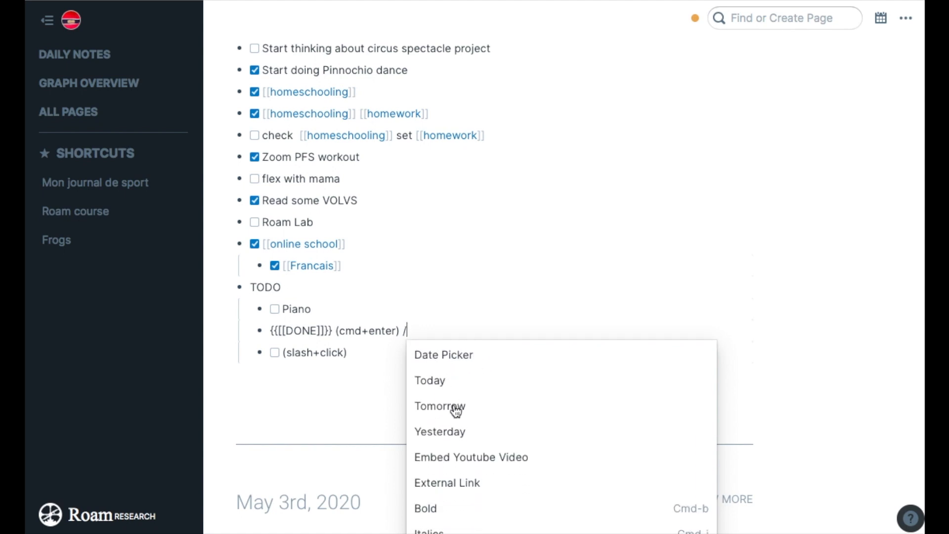
click(439, 406)
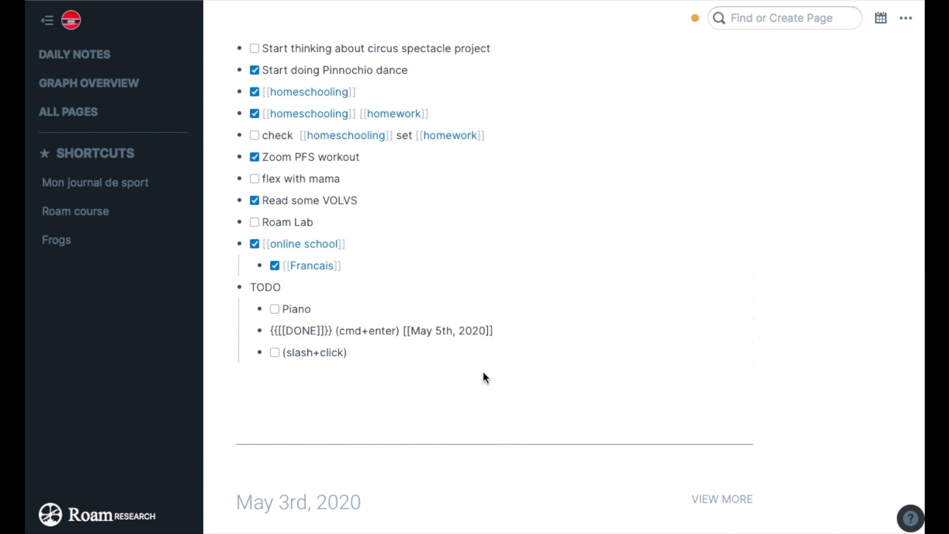
Add a second May 5th, 2020 link to the task using the slash Date Picker calendar.
text(/)
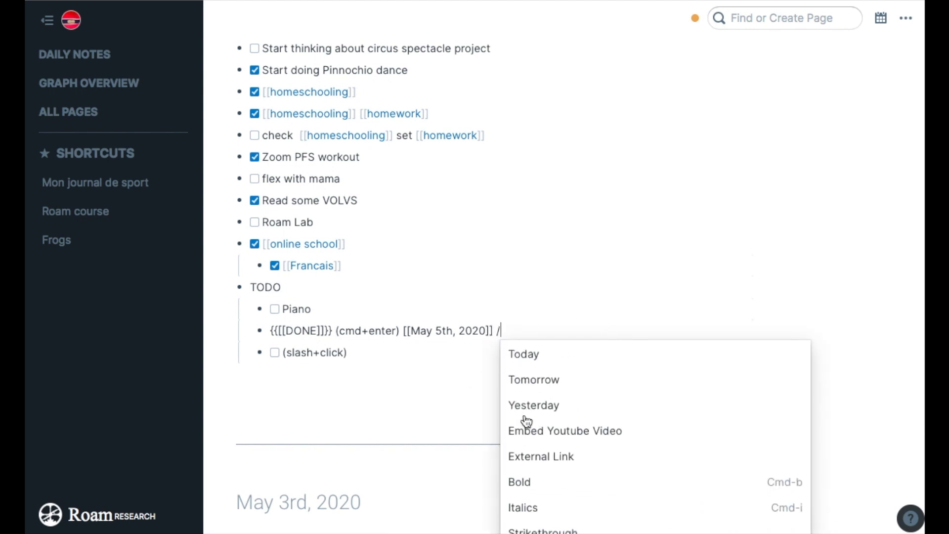
scroll(down, 3)
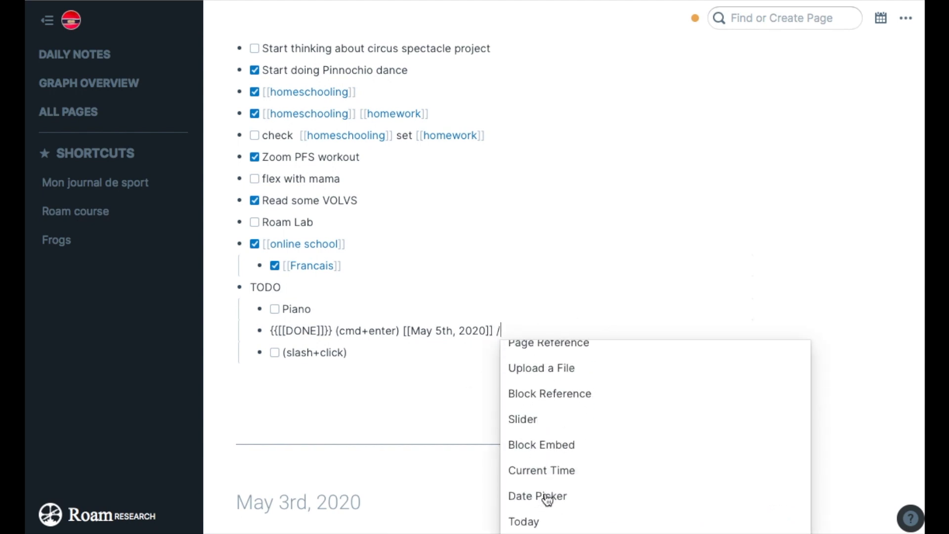
click(538, 496)
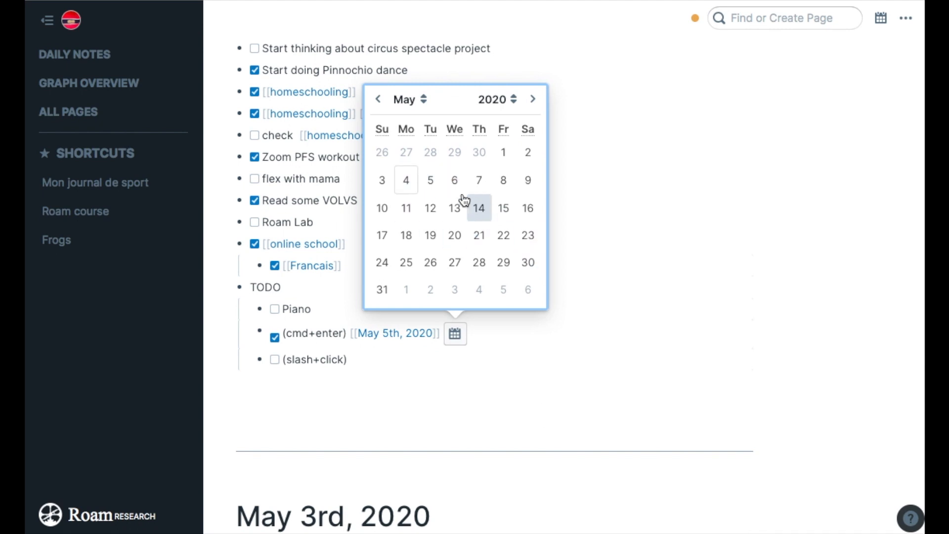
click(532, 99)
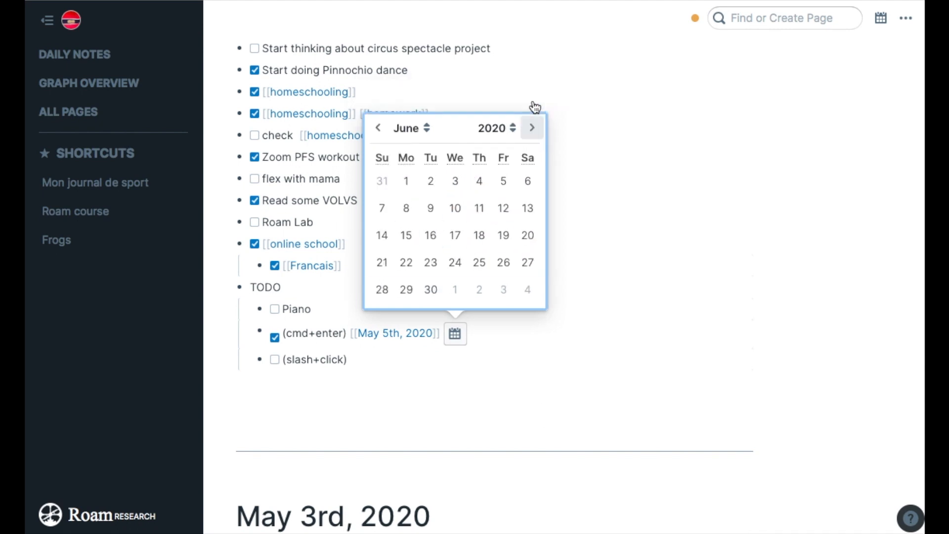
click(378, 99)
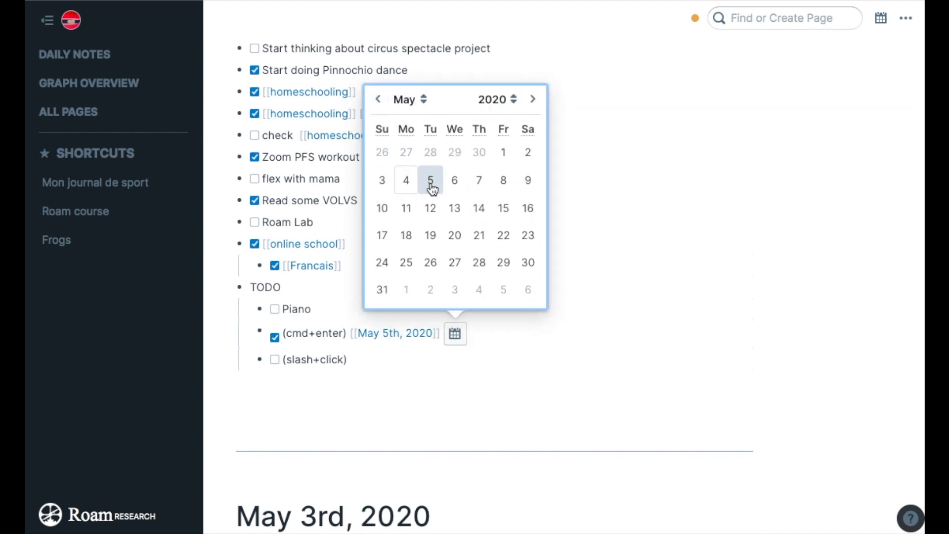
click(430, 180)
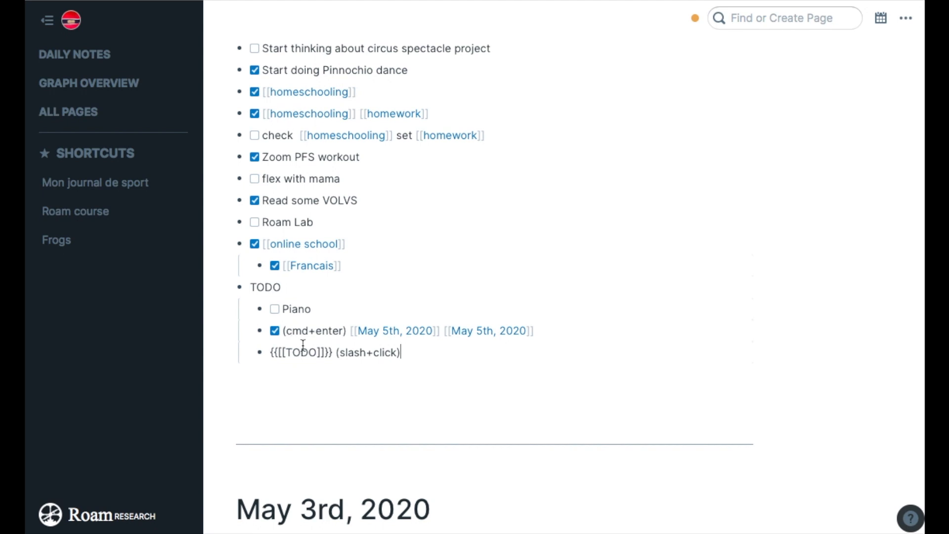
mouse_move(422, 398)
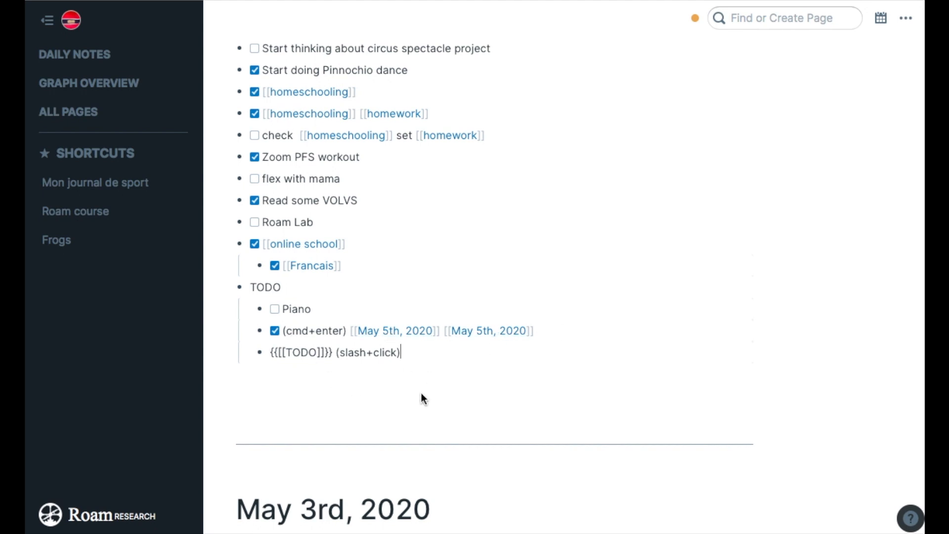
Finish editing and follow the [[May 5th, 2020]] link to its daily page.
click(303, 352)
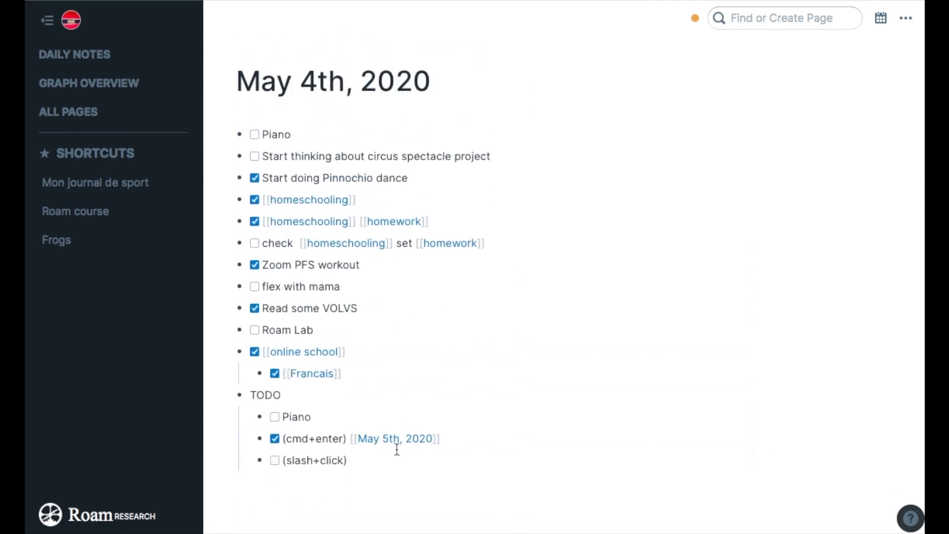
click(393, 438)
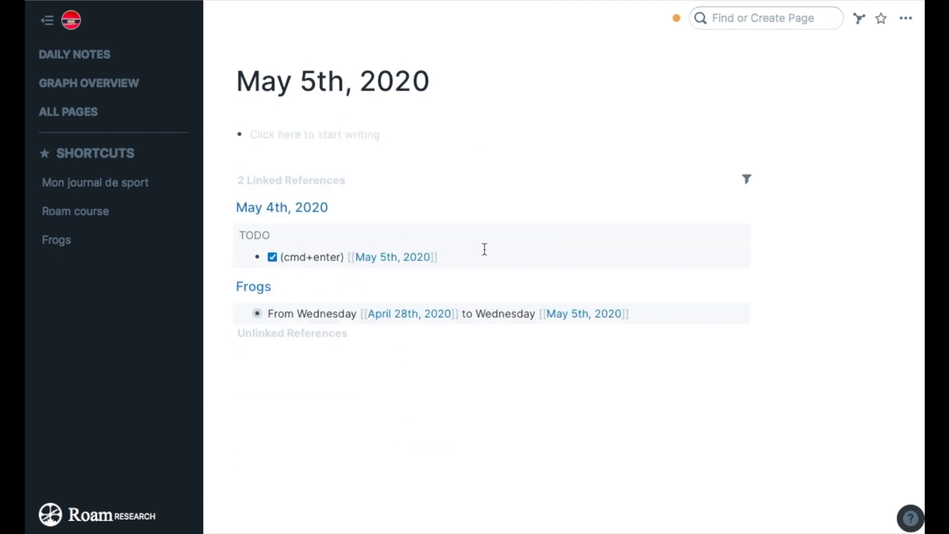
mouse_move(362, 146)
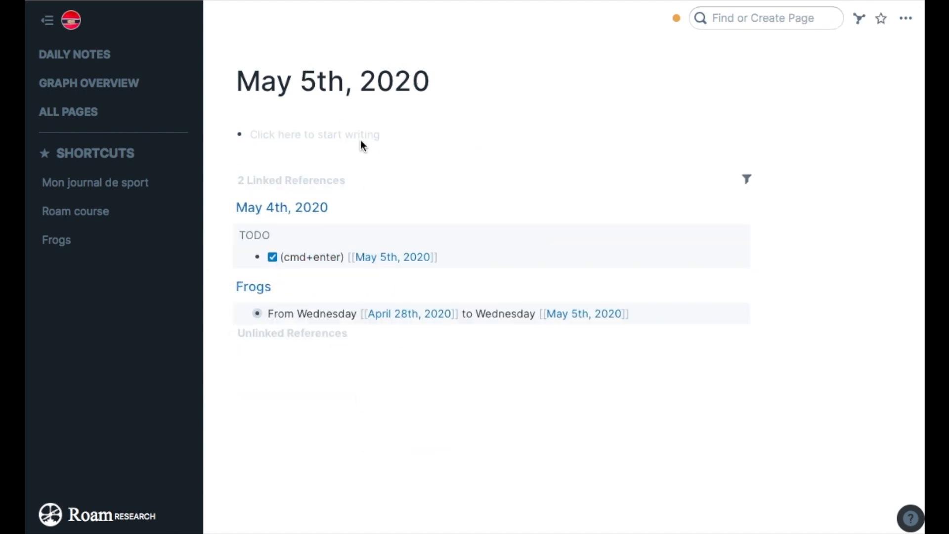
mouse_move(325, 214)
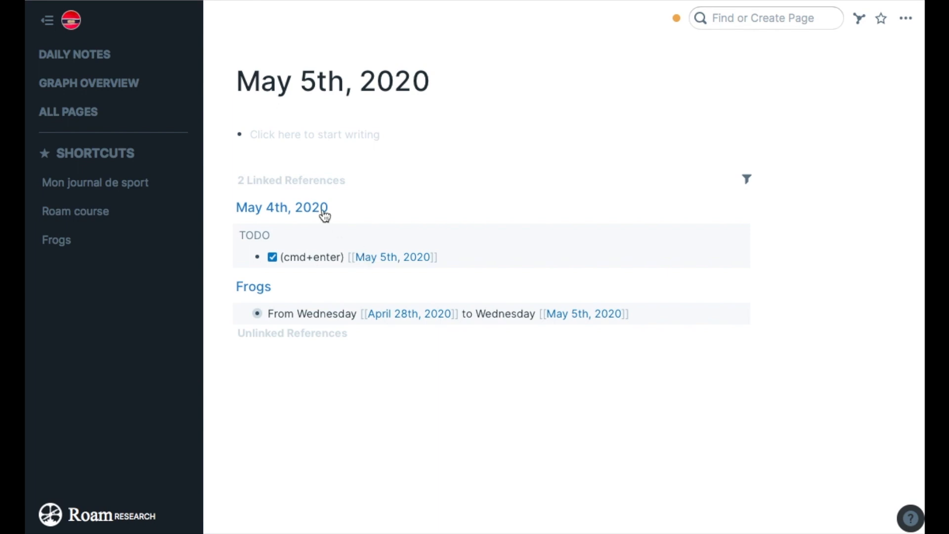